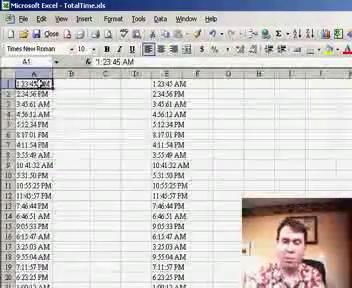
{"action": "scroll", "scroll_direction": "down", "scroll_amount": 3}
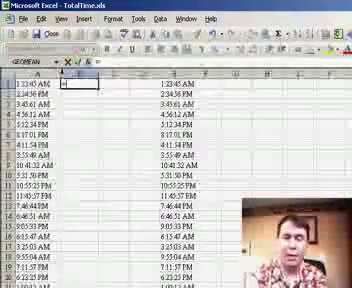
{"action": "type", "text": "=TIMEVALUE"}
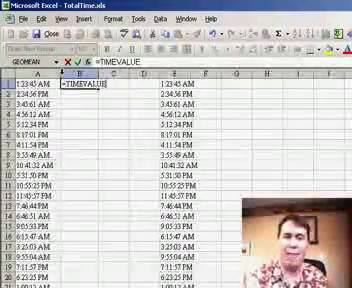
{"action": "type", "text": "(A1"}
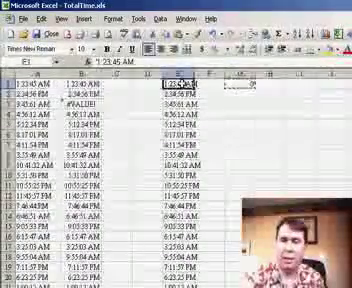
{"action": "scroll", "scroll_direction": "down", "scroll_amount": 3}
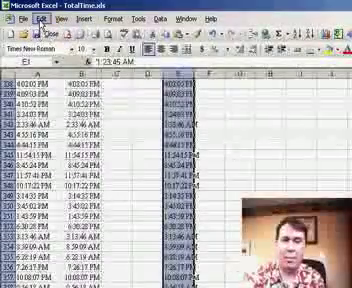